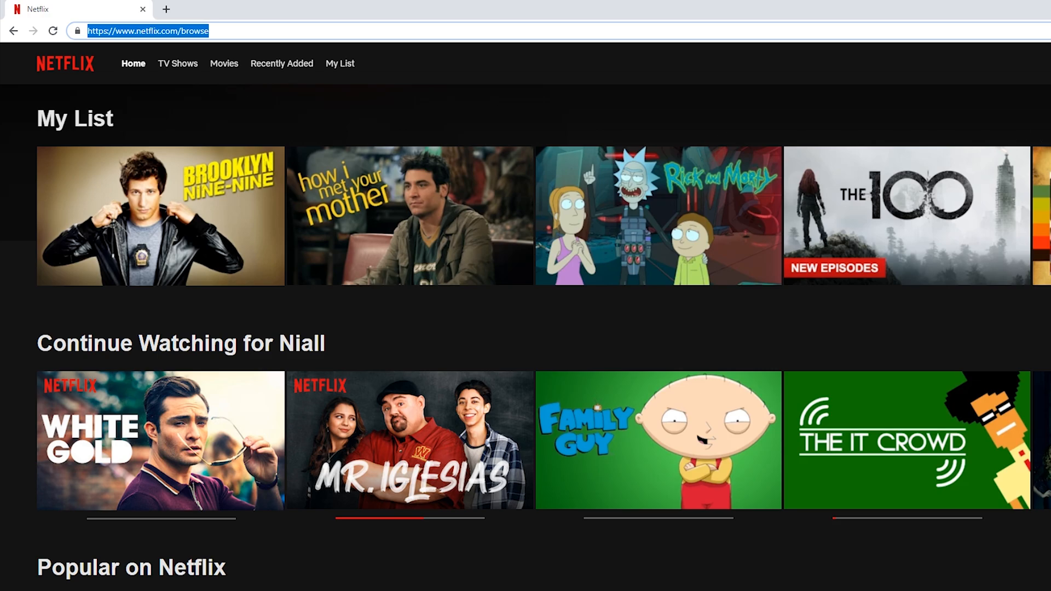
Open the profile avatar dropdown in the homepage's top-right corner.
{"action": "left_click", "coordinate": [994, 19]}
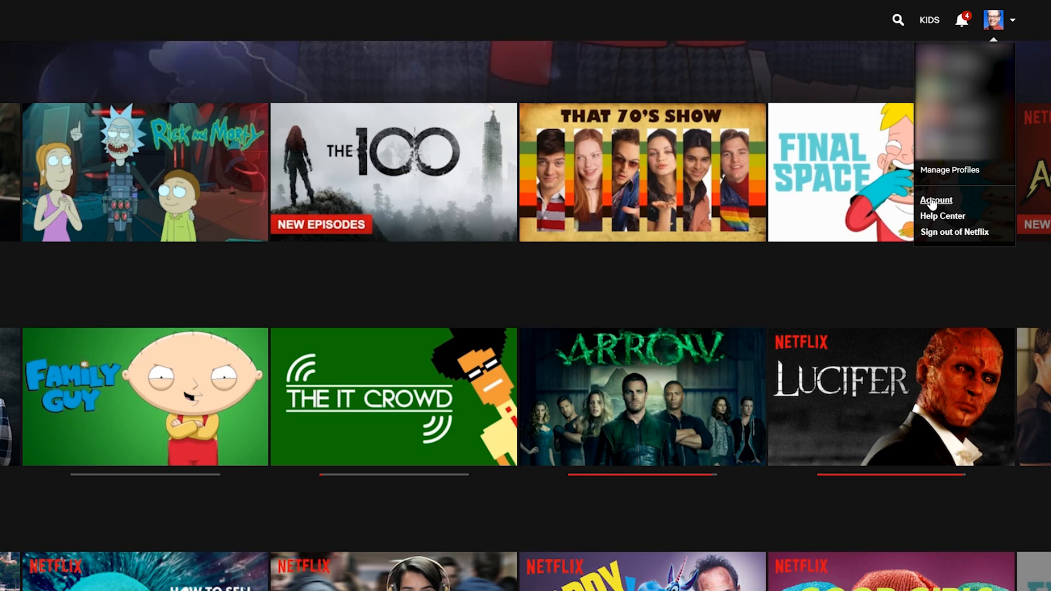
Go to the Account page from the profile dropdown.
{"action": "left_click", "coordinate": [936, 200]}
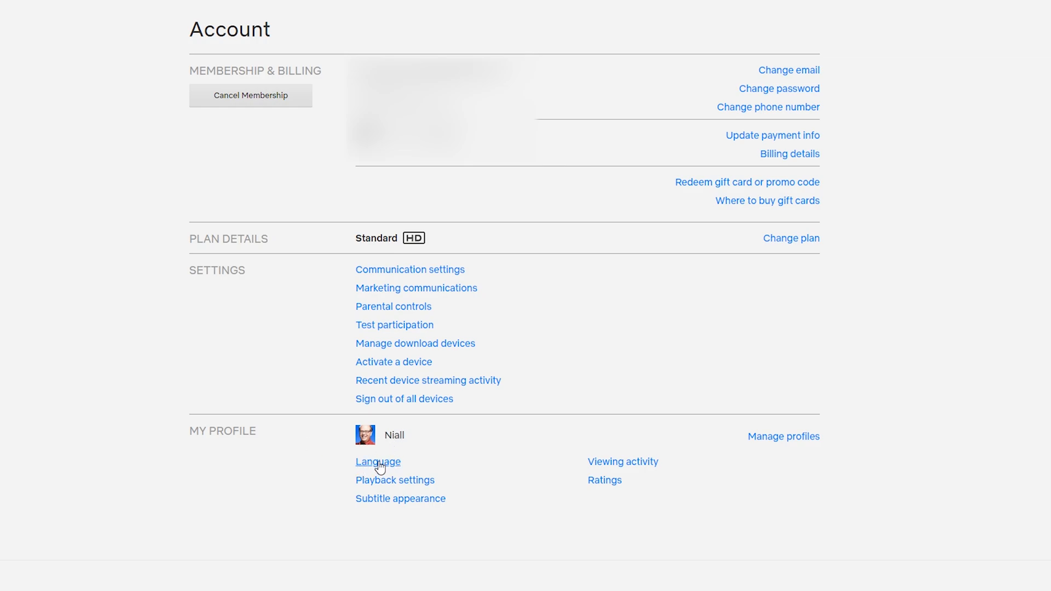
Set the profile language to Nederlands and save.
{"action": "left_click", "coordinate": [377, 462]}
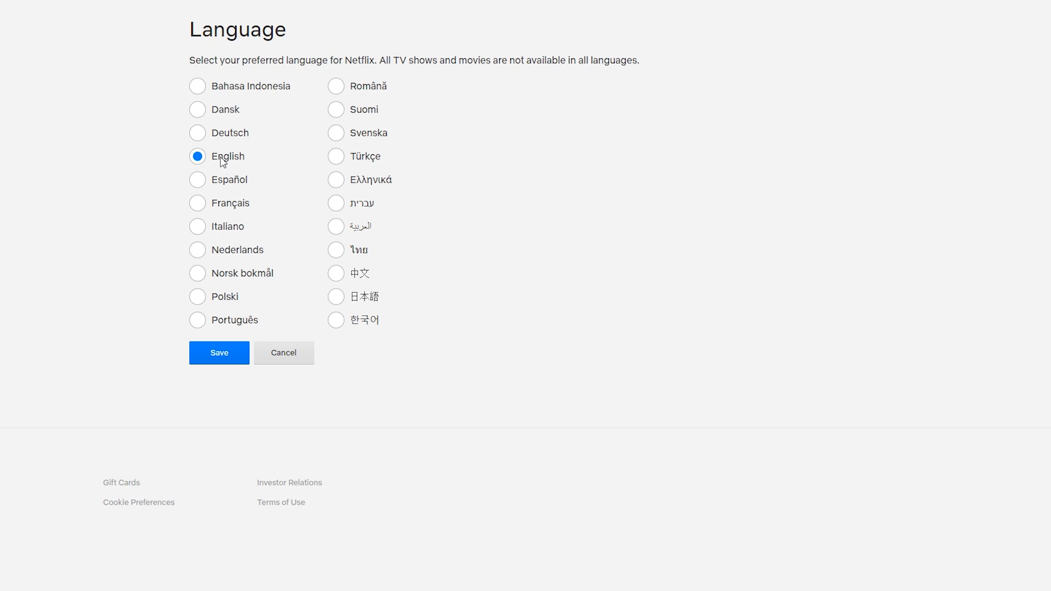
{"action": "left_click", "coordinate": [197, 249]}
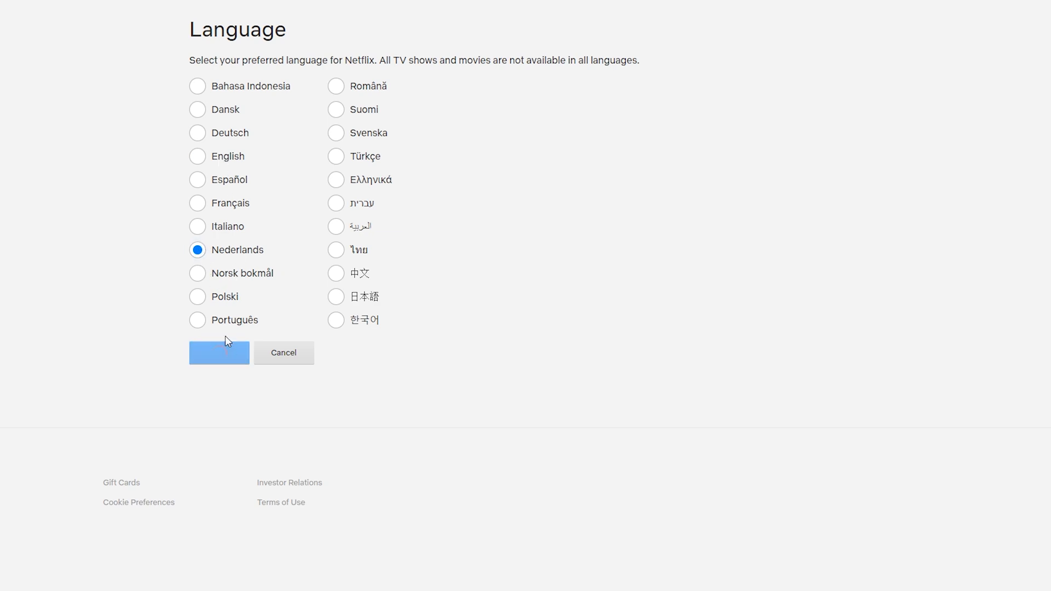
{"action": "left_click", "coordinate": [219, 353]}
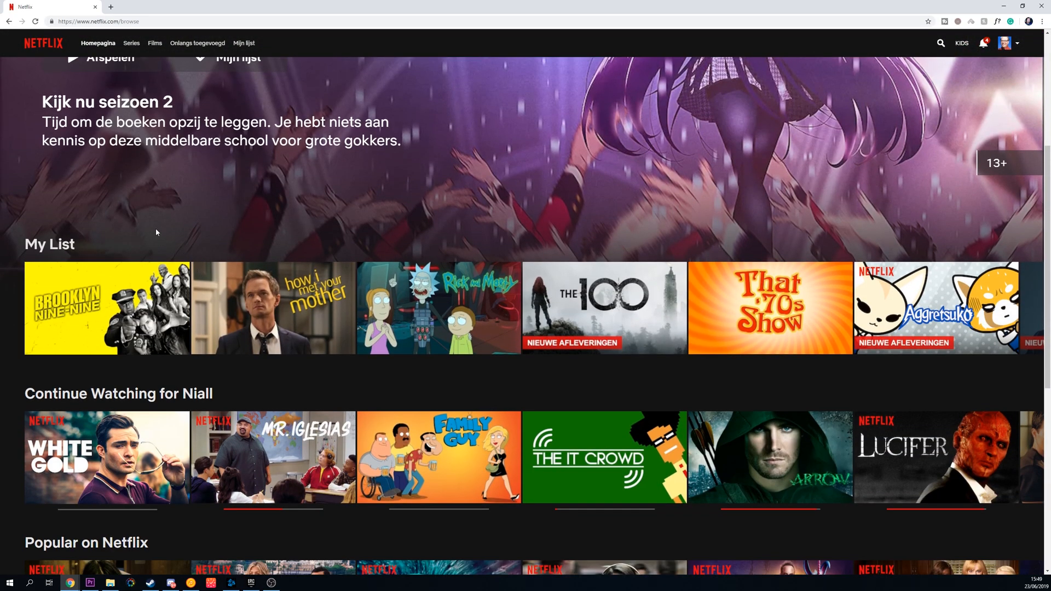
{"action": "scroll", "scroll_direction": "down", "scroll_amount": 3}
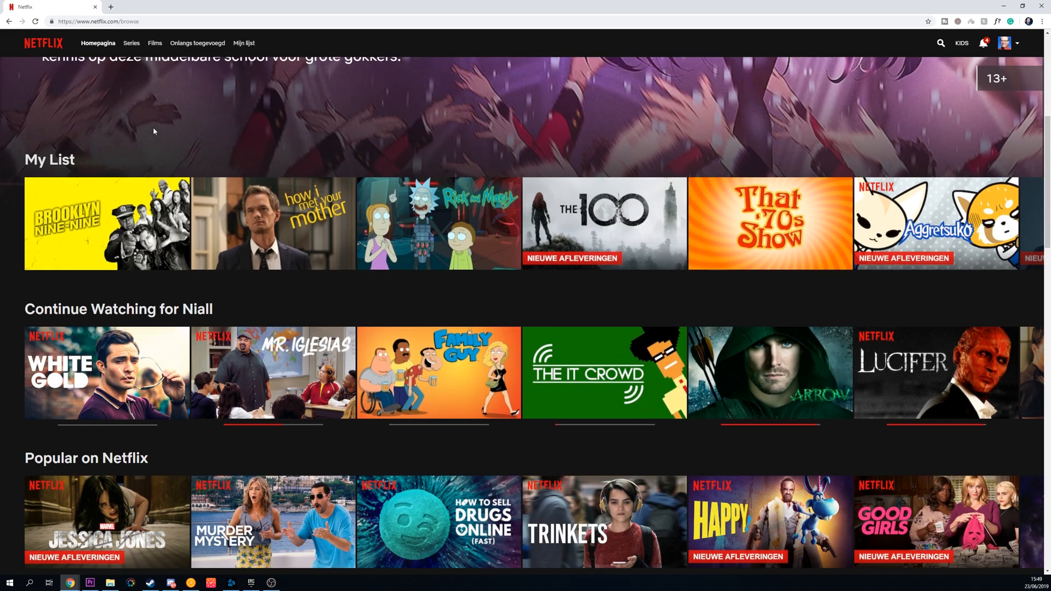
{"action": "scroll", "scroll_direction": "down", "scroll_amount": 3}
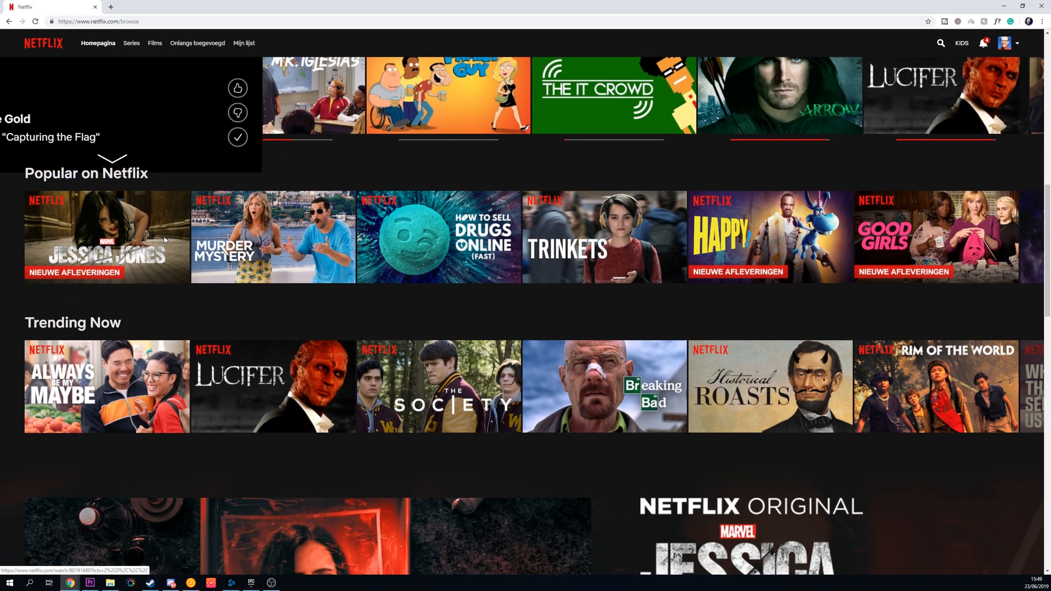